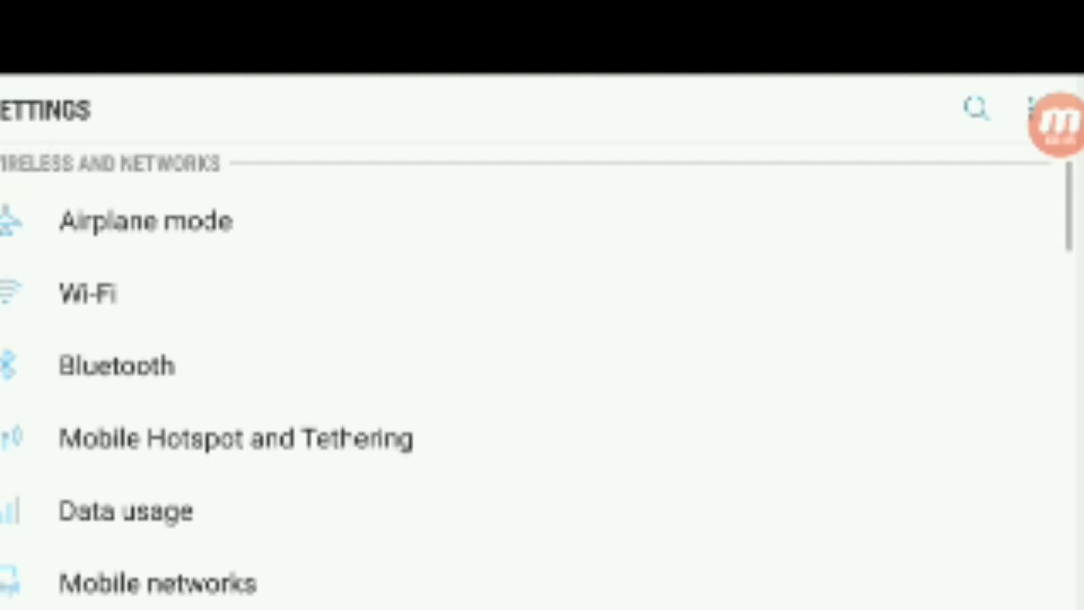
# - Switch on the mobile hotspot from the Mobile Hotspot and Tethering page
pyautogui.click(234, 437)
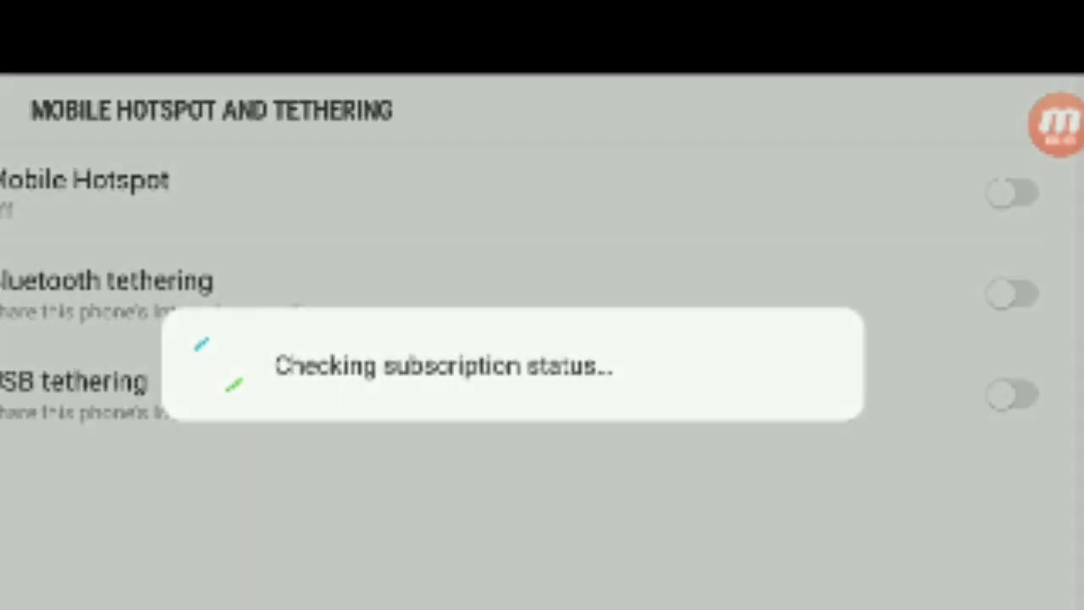
pyautogui.click(1009, 408)
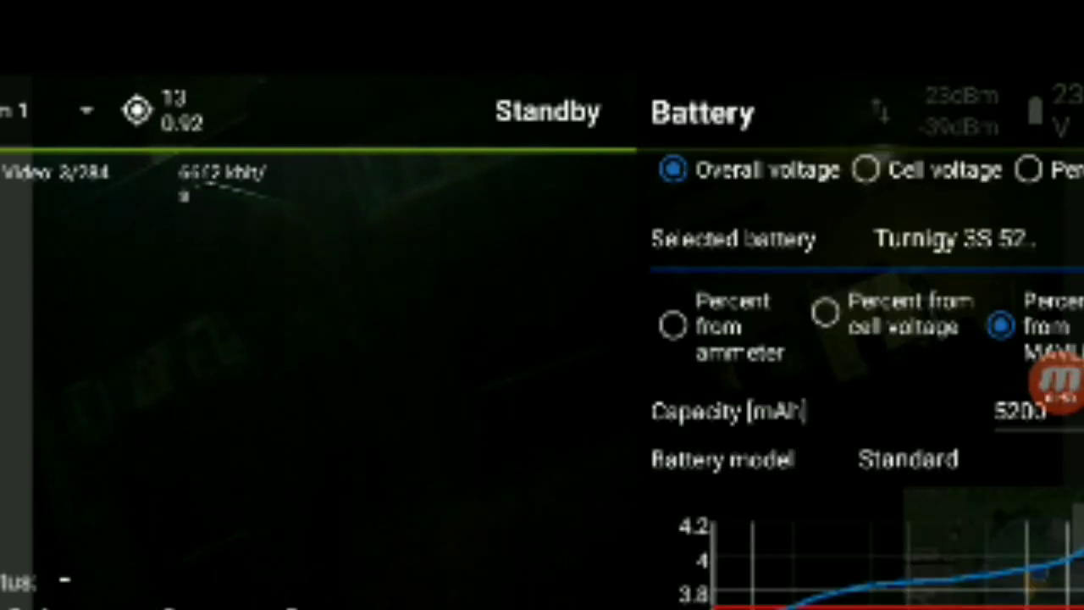
# - Set the battery readout to Percent and scroll to the Drone setup settings
pyautogui.click(857, 170)
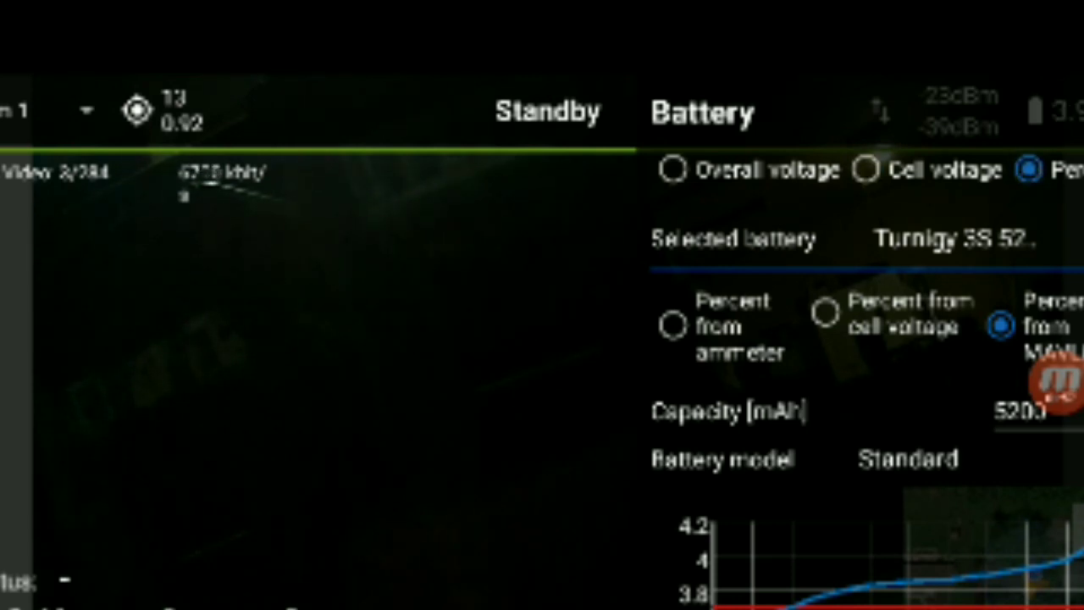
pyautogui.scroll(-3)
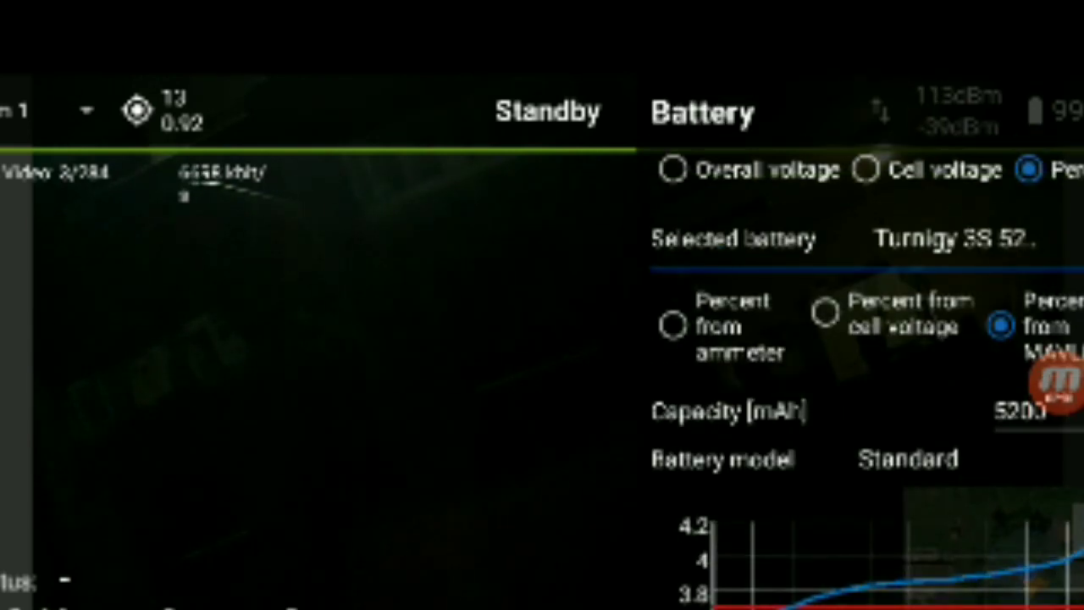
pyautogui.scroll(-3)
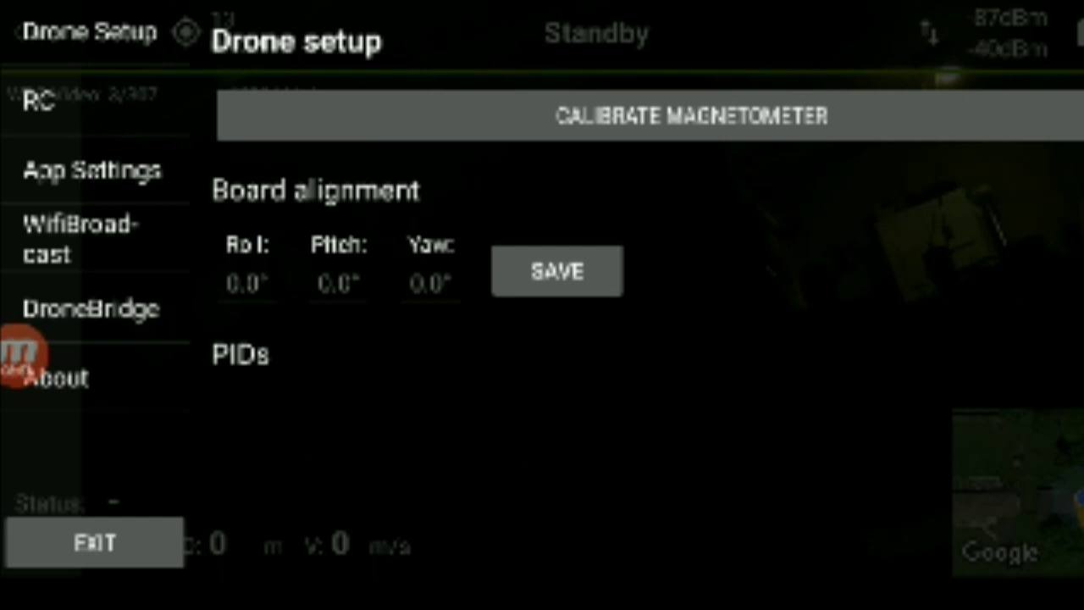
# - Reach the App Settings page after briefly viewing the RC channel page
pyautogui.click(92, 169)
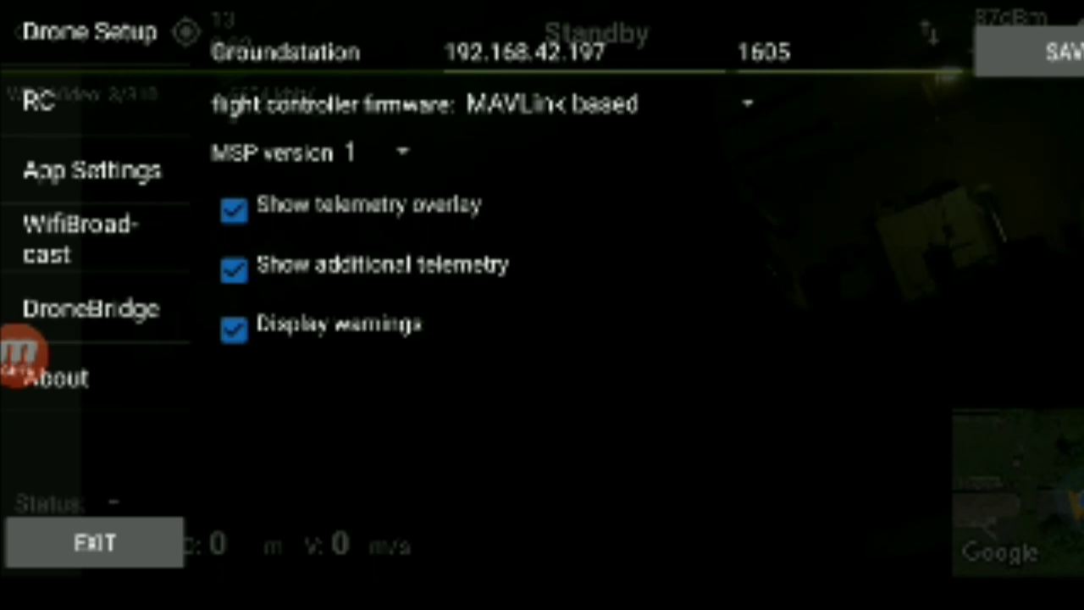
pyautogui.click(35, 105)
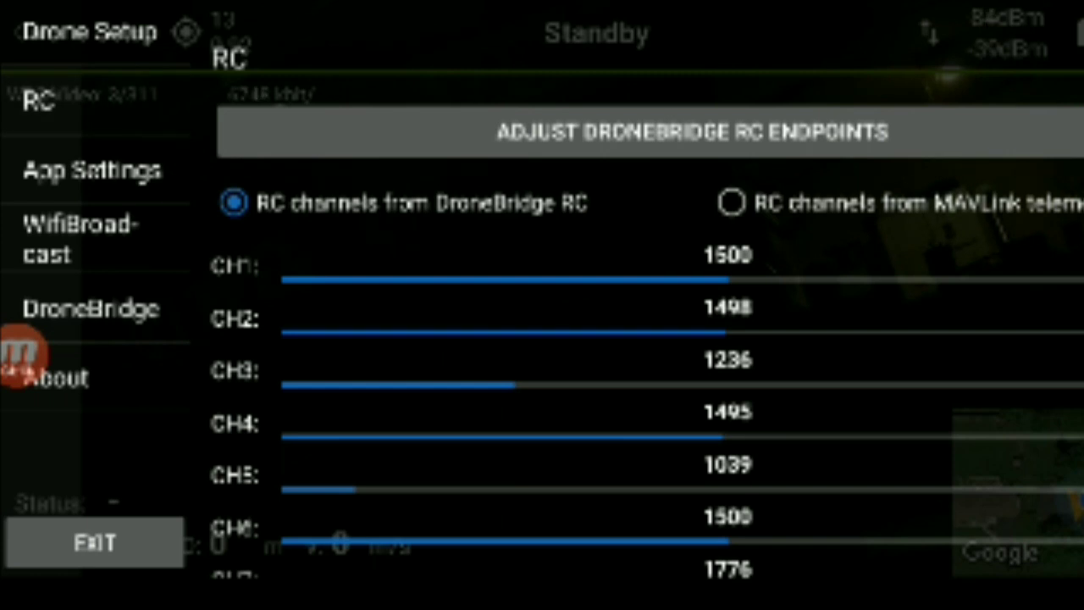
pyautogui.click(91, 170)
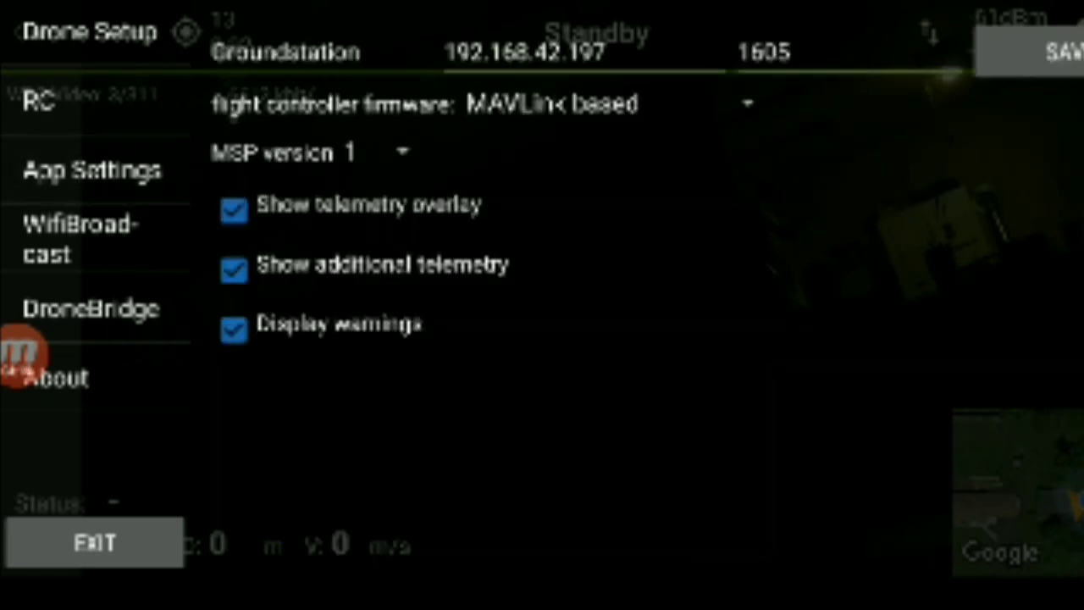
# - Set the ground station port to 1604 and confirm it
pyautogui.click(788, 53)
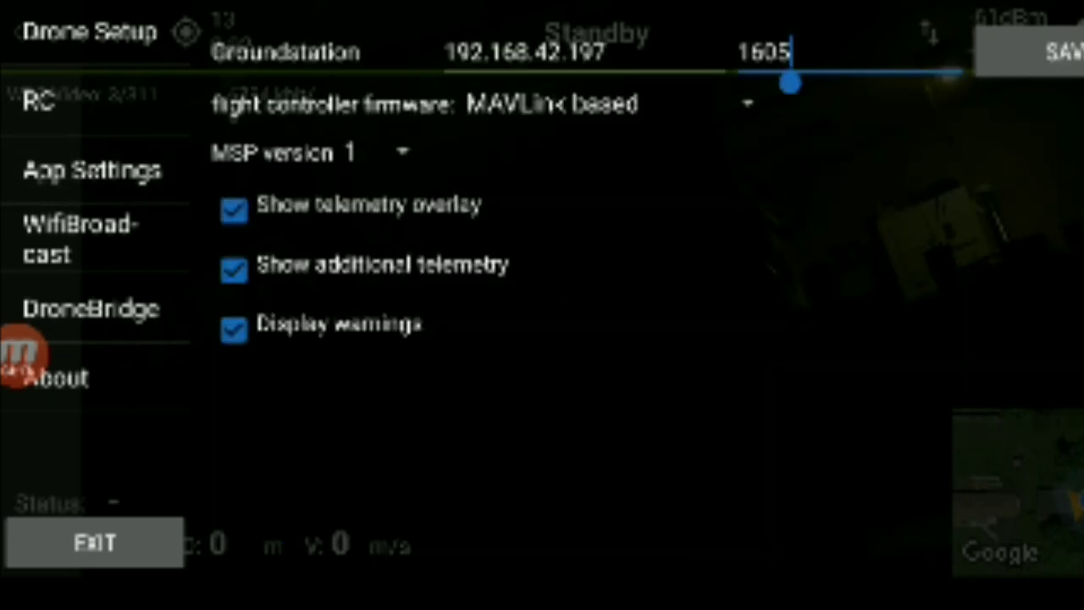
pyautogui.click(765, 51)
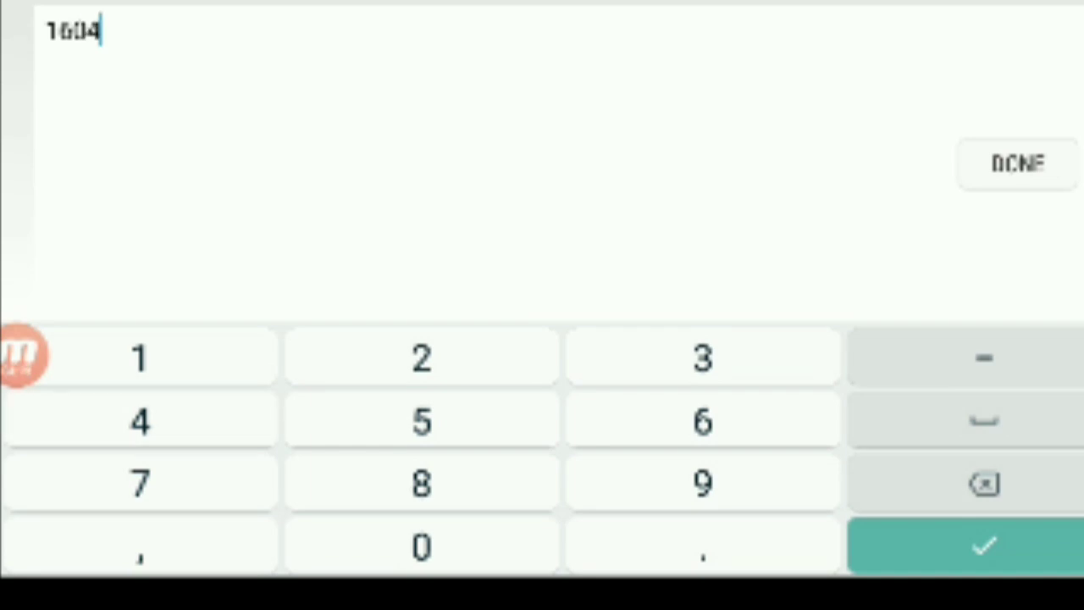
pyautogui.click(1013, 163)
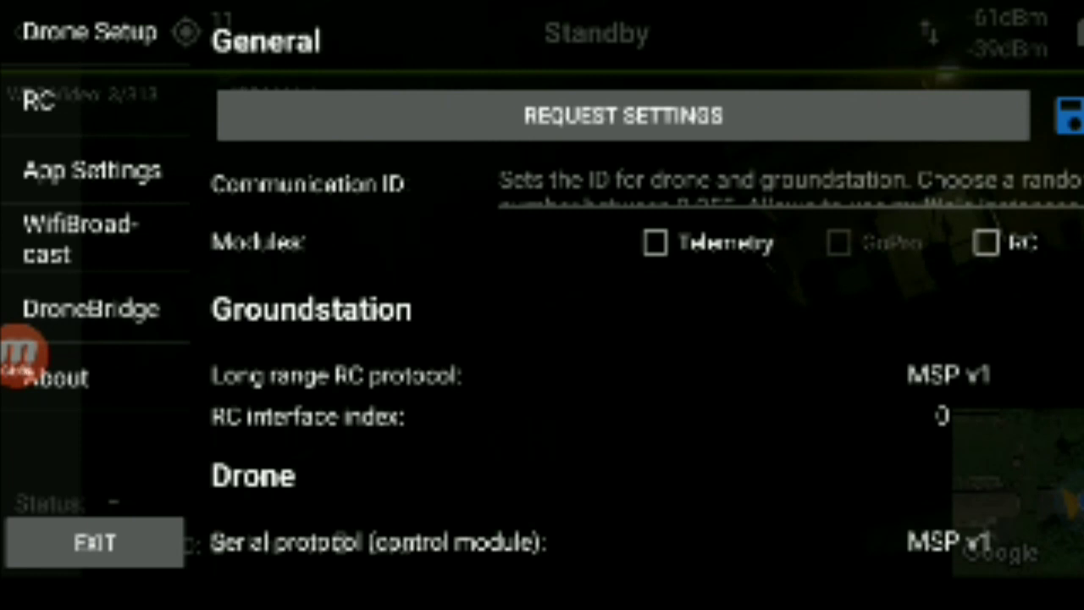
# - Request the ground station's settings, showing frequency 2312 and 5.5Mbit datarate
pyautogui.click(81, 239)
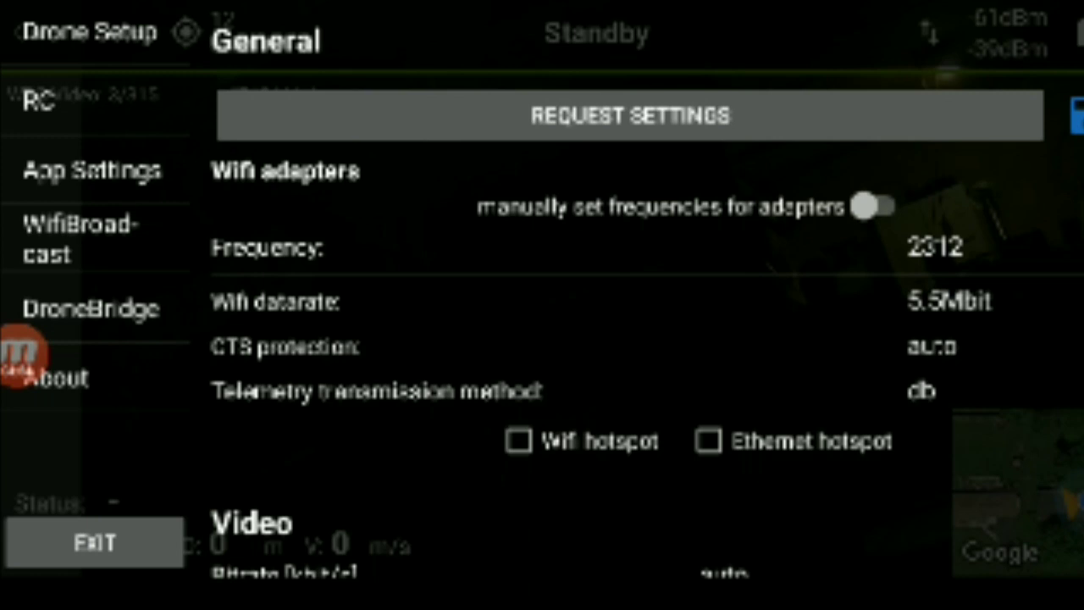
pyautogui.click(630, 116)
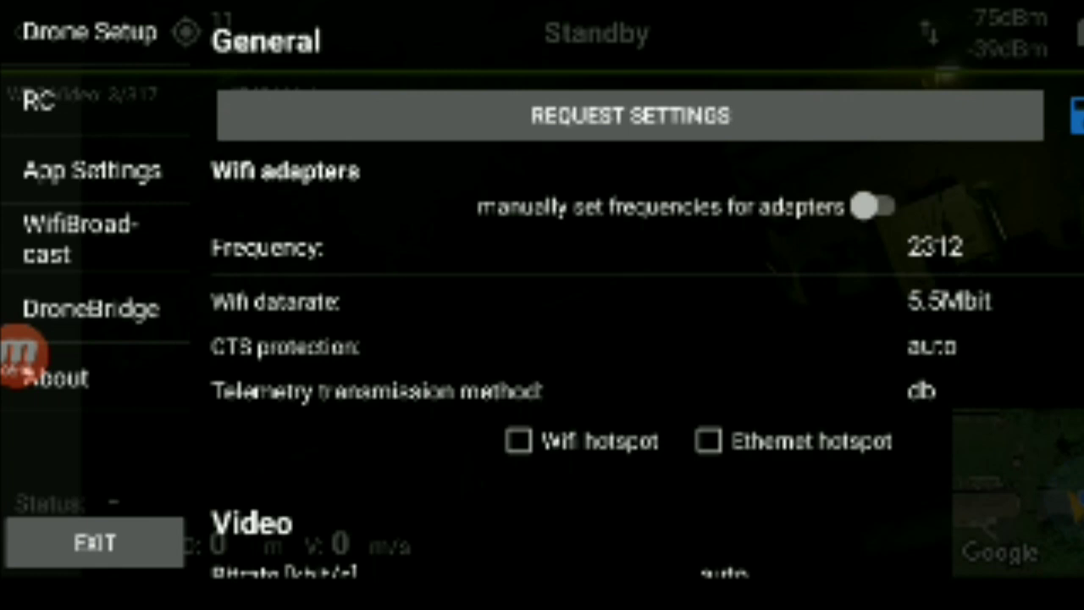
# - Set the Wifi adapter frequency to 2472
pyautogui.click(938, 247)
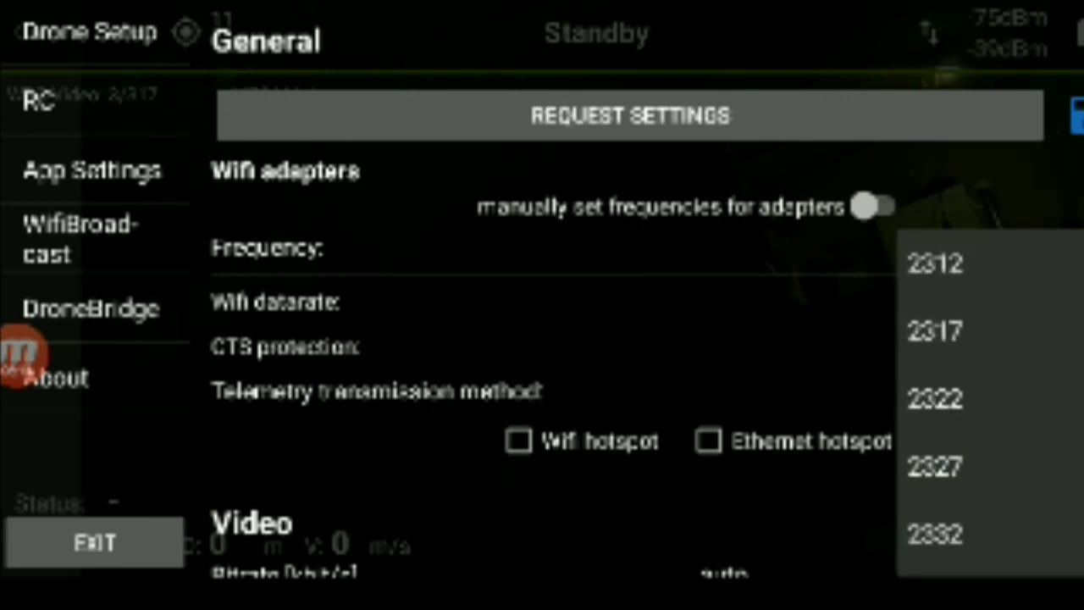
pyautogui.scroll(-3)
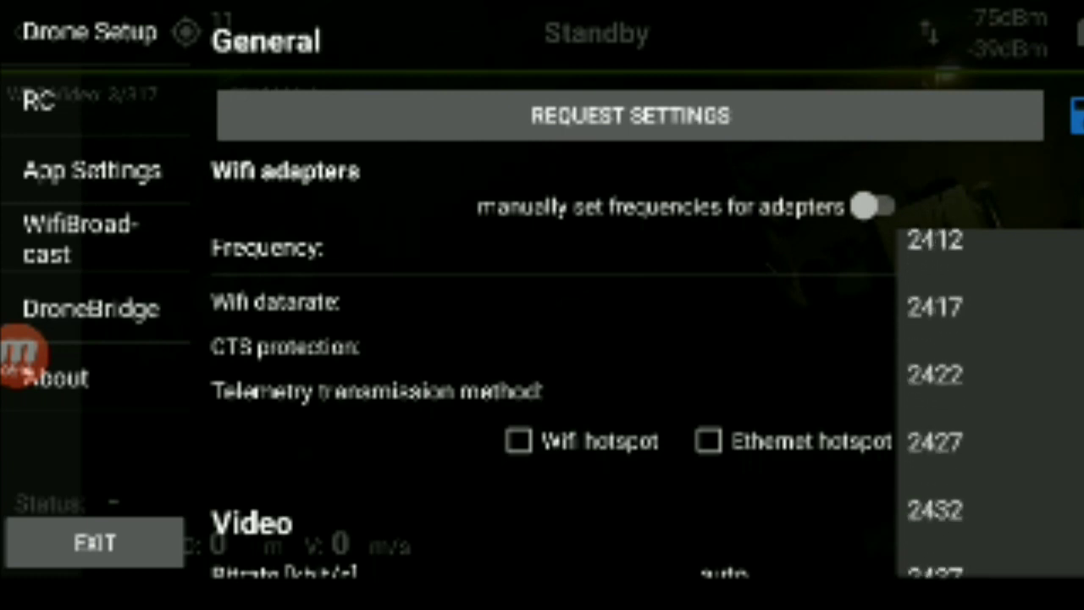
pyautogui.scroll(-3)
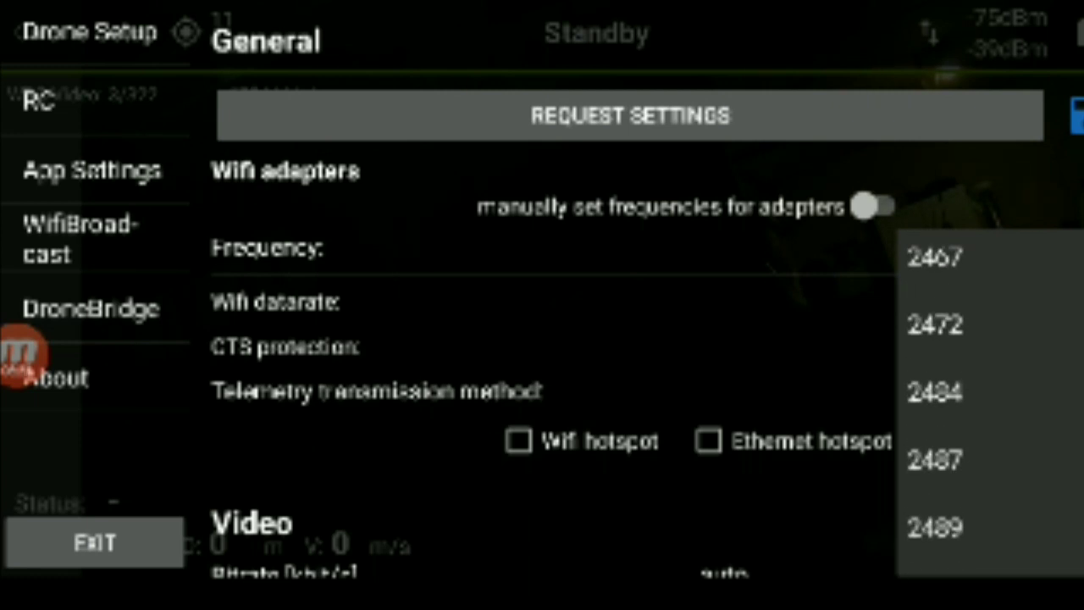
pyautogui.click(931, 325)
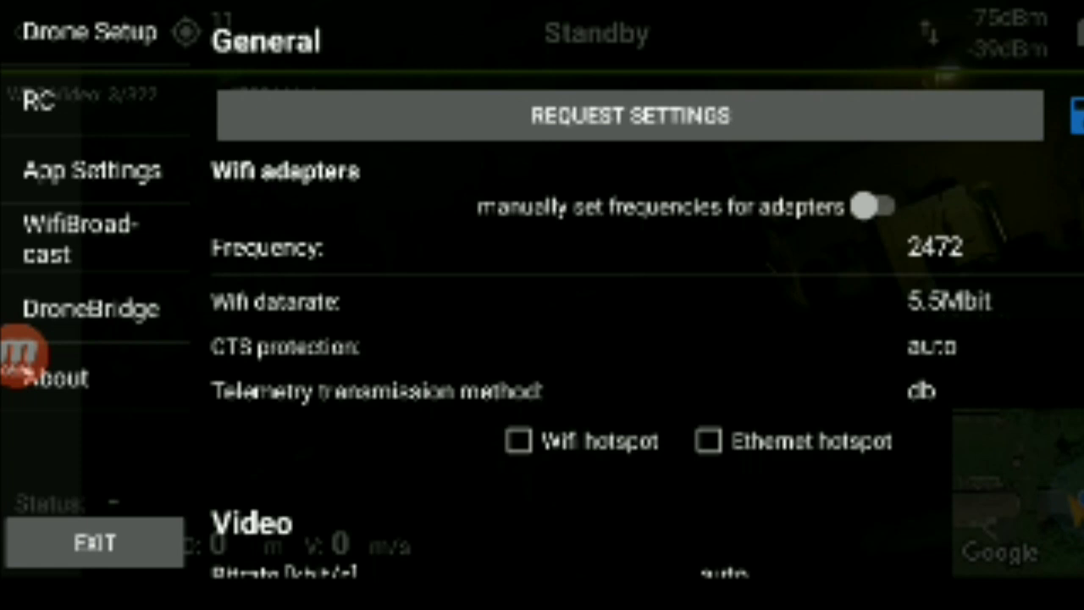
# - Set the Wifi datarate to 19.5Mbit/18Mbit
pyautogui.click(940, 308)
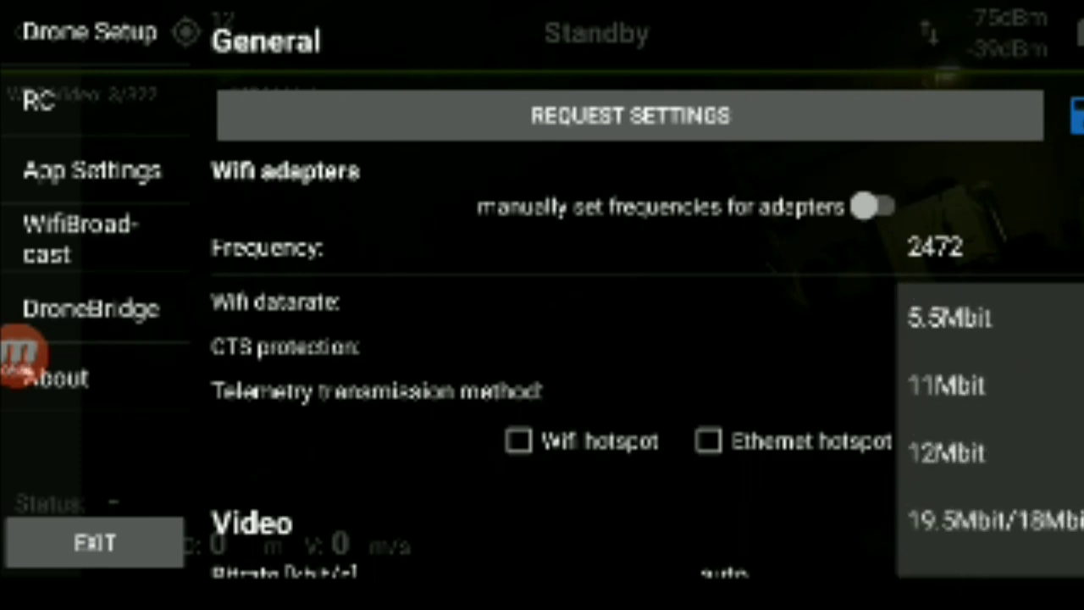
pyautogui.scroll(-3)
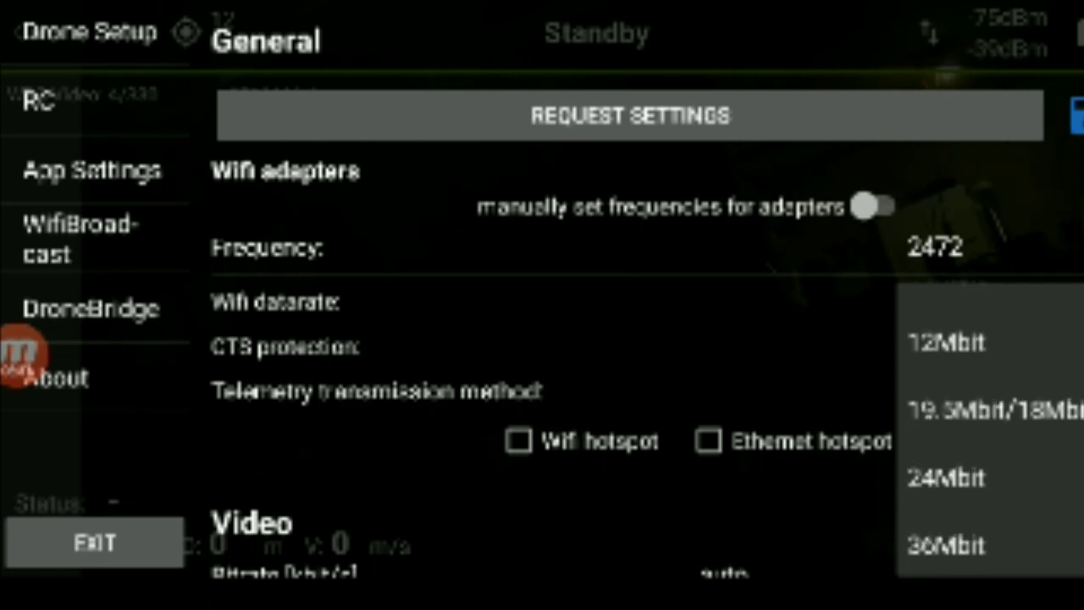
pyautogui.click(991, 408)
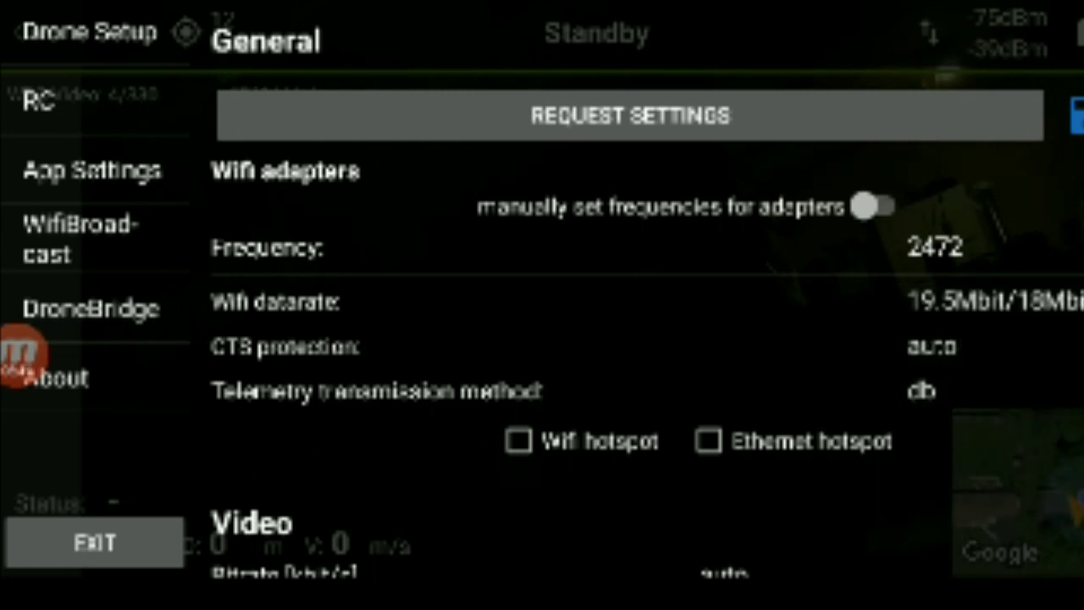
pyautogui.scroll(-3)
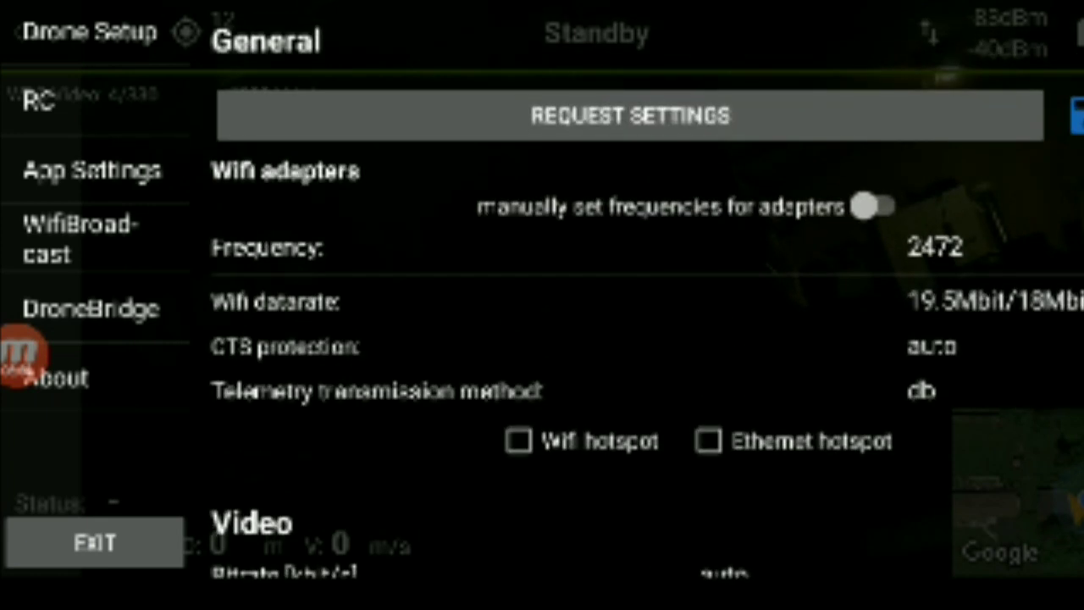
# - Save the 2472 / 19.5Mbit/18Mbit Wifi settings to the ground station and confirm
pyautogui.click(630, 115)
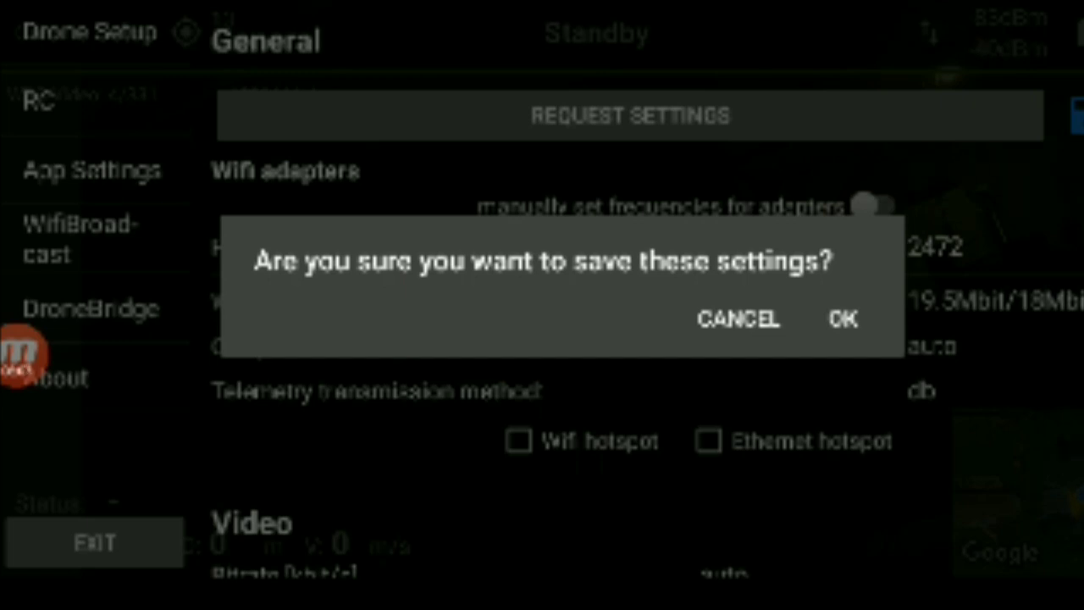
pyautogui.click(843, 319)
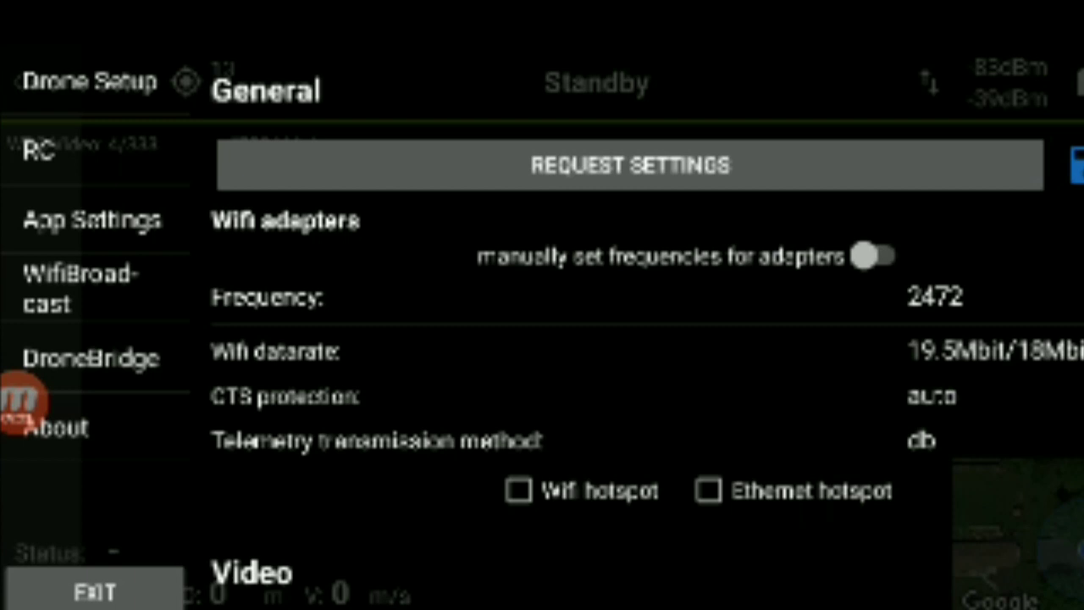
# - Reopen the WifiBroadcast tab, which shows defaults 2312 and 5.5Mbit after reboot
pyautogui.click(634, 166)
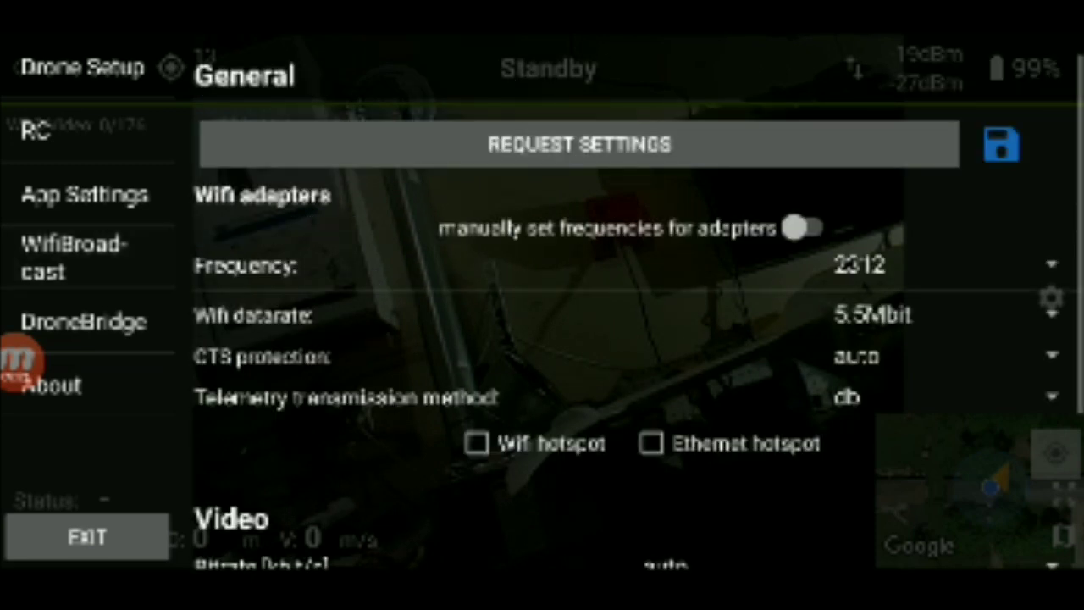
pyautogui.click(579, 142)
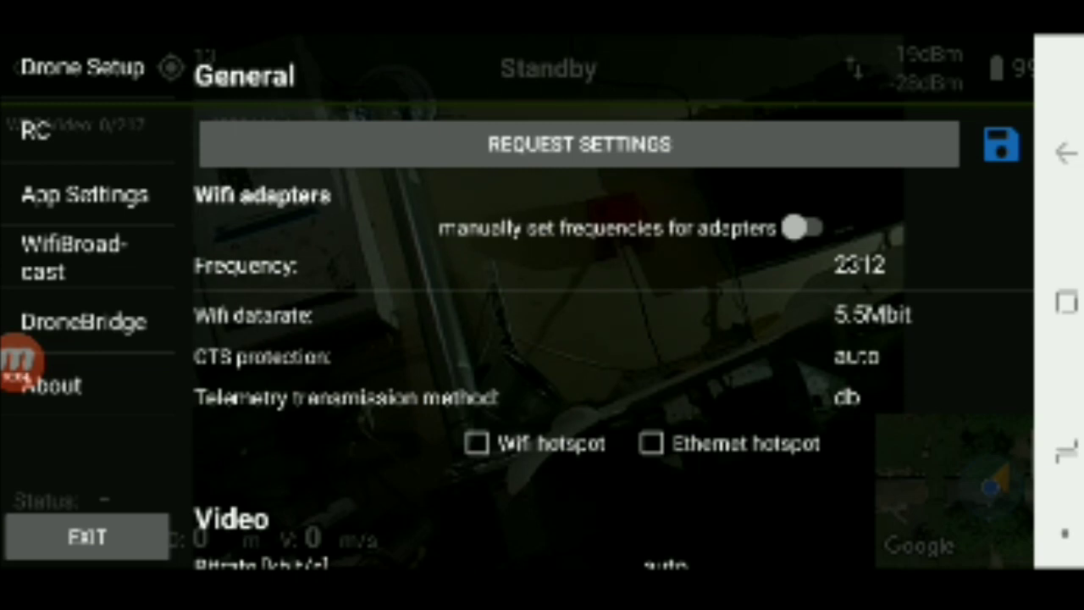
# - Request settings (back to 2472, 19.5Mbit/18Mbit) and switch to the DroneBridge section
pyautogui.click(579, 142)
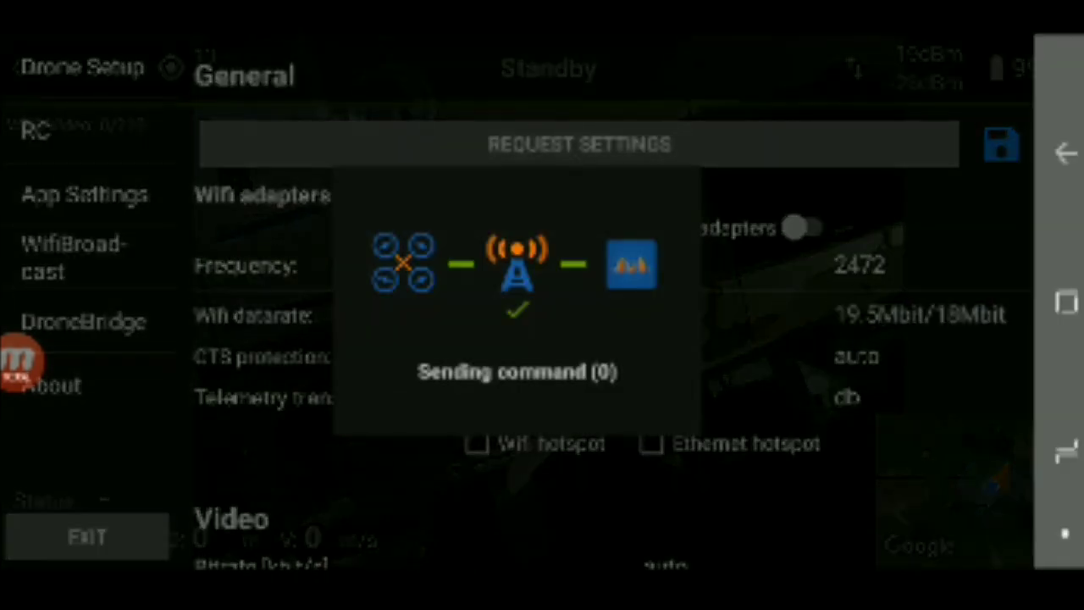
pyautogui.click(579, 142)
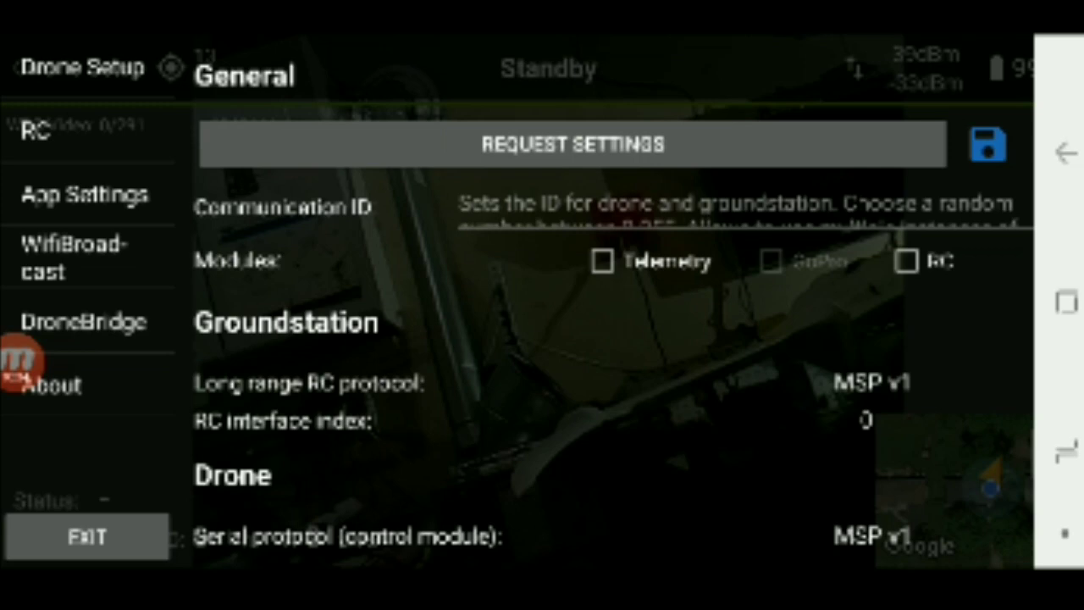
# - Fetch drone settings showing Communication ID 200 and MAVLink pass-through, then go to App Settings
pyautogui.click(572, 144)
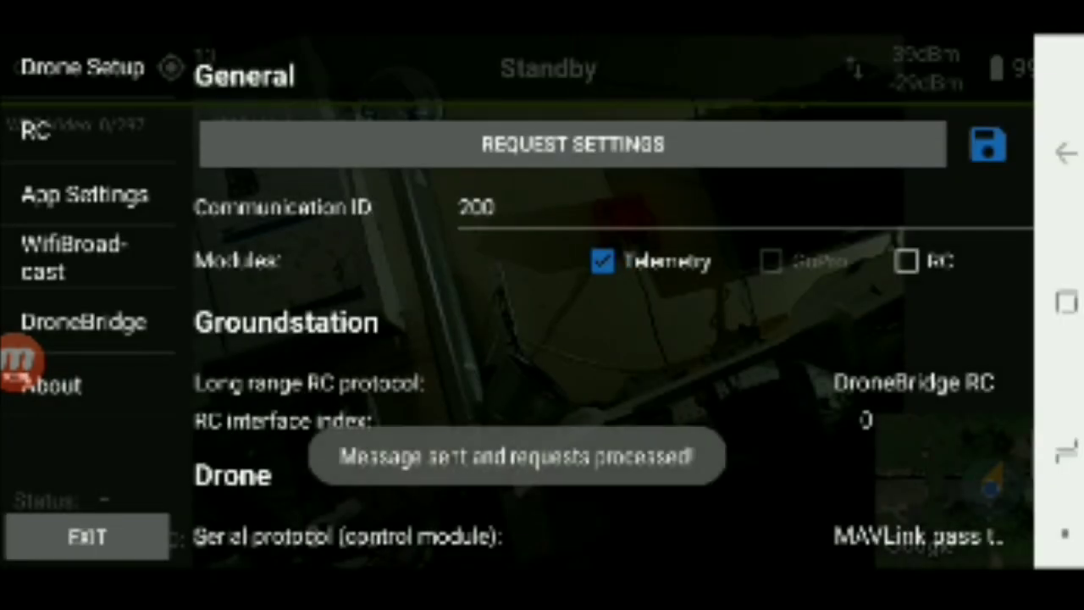
pyautogui.scroll(-3)
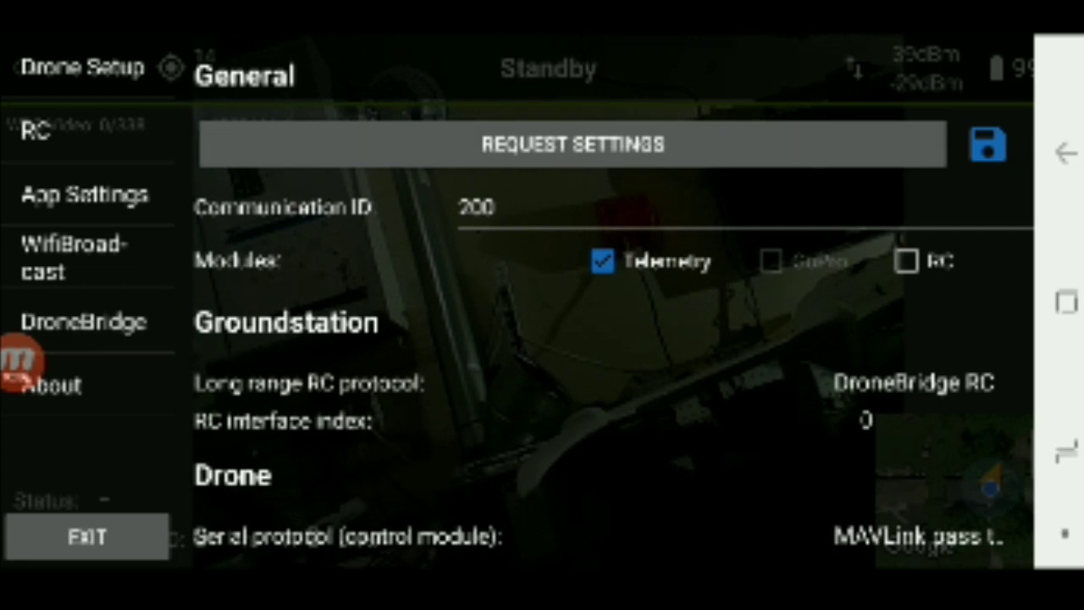
pyautogui.click(574, 144)
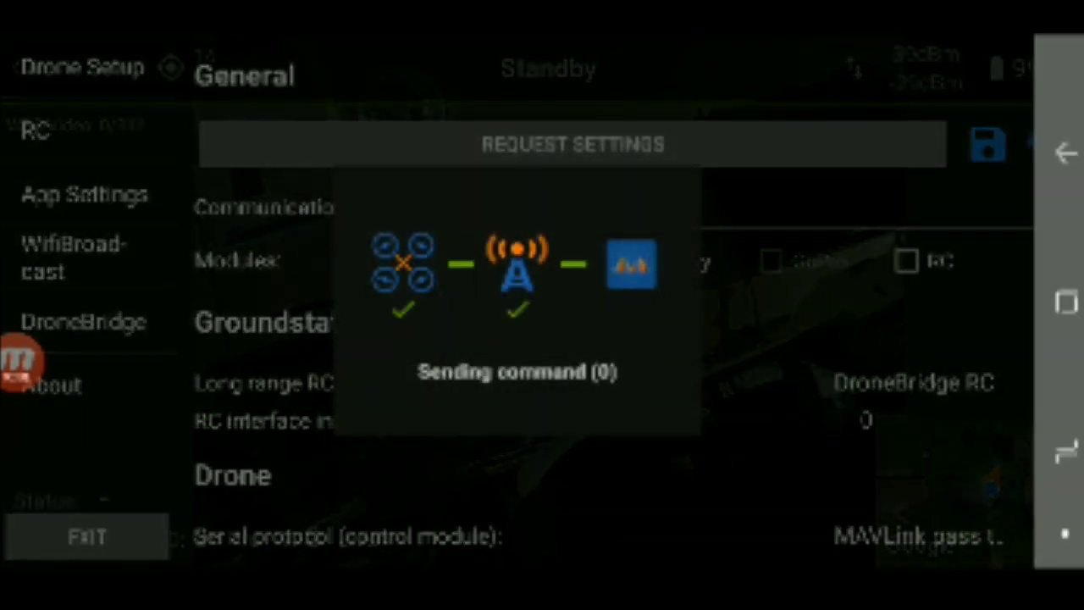
pyautogui.click(573, 144)
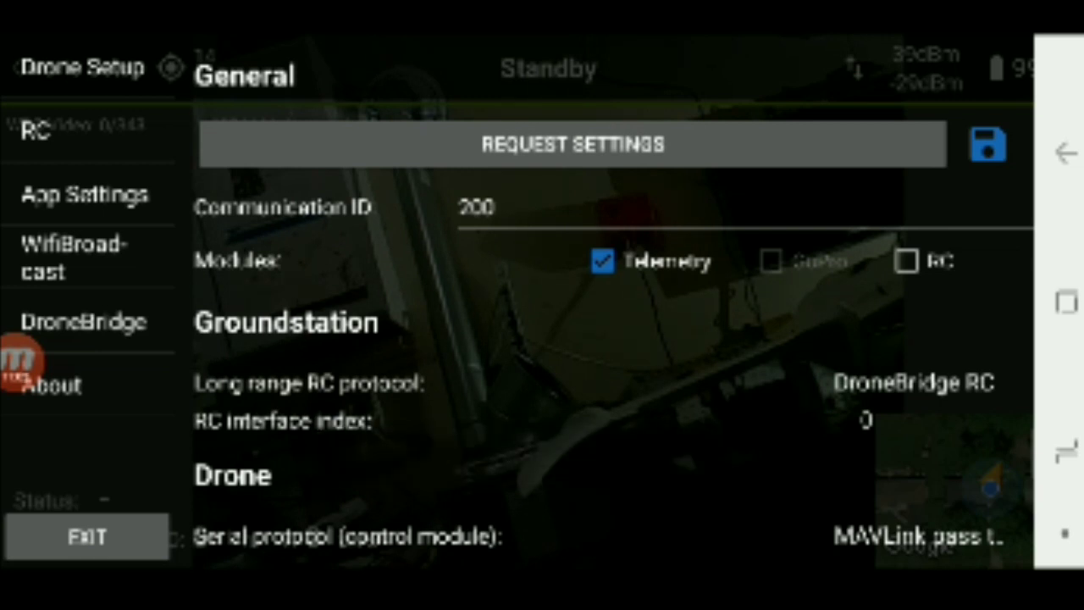
pyautogui.click(572, 143)
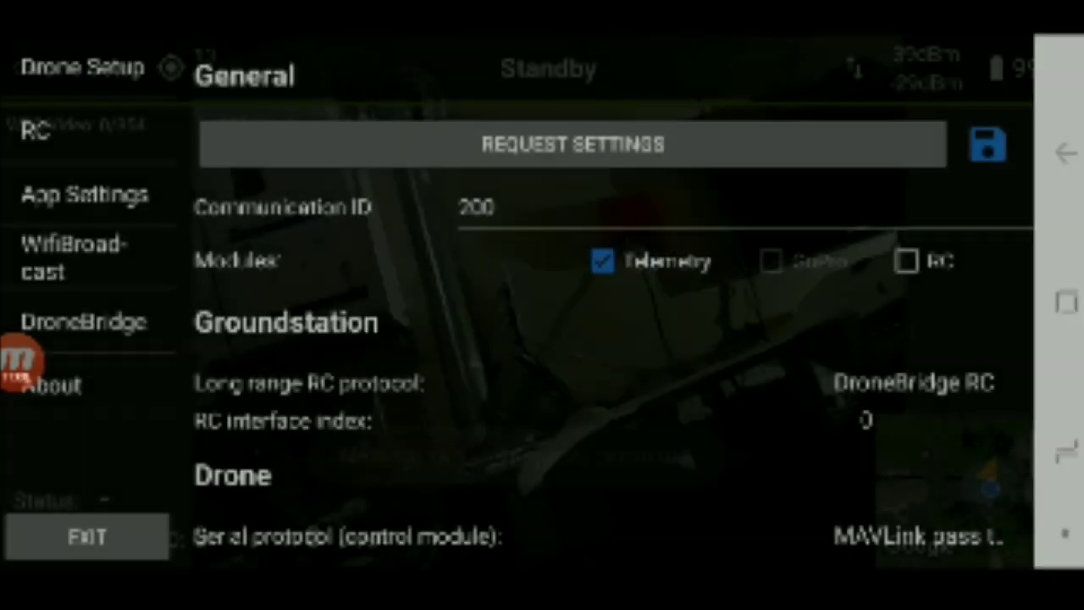
pyautogui.click(572, 144)
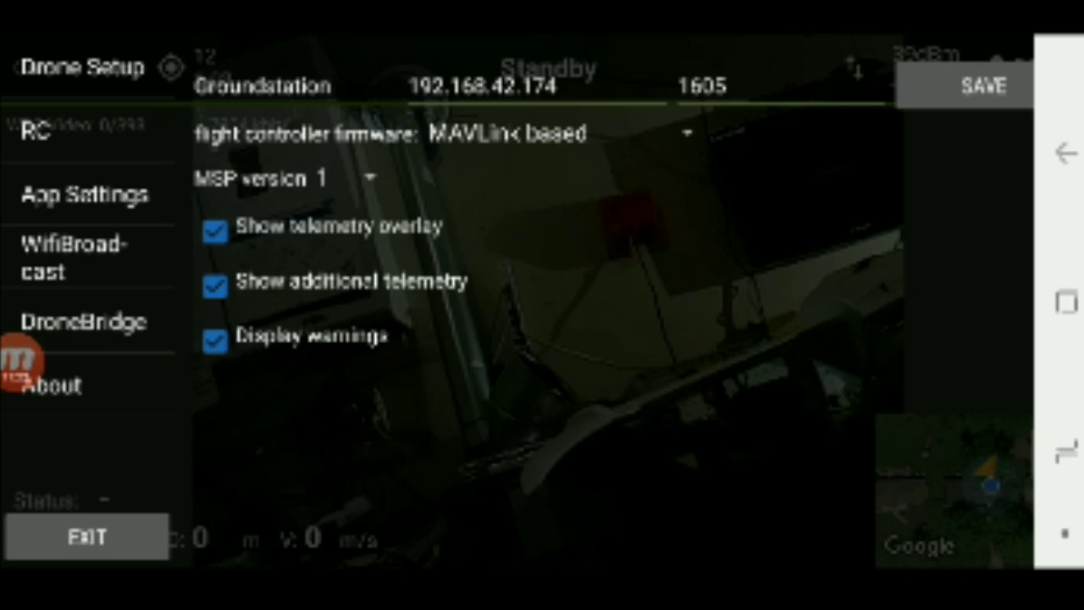
# - Save the App Settings and return to the DroneBridge section showing default values
pyautogui.click(982, 85)
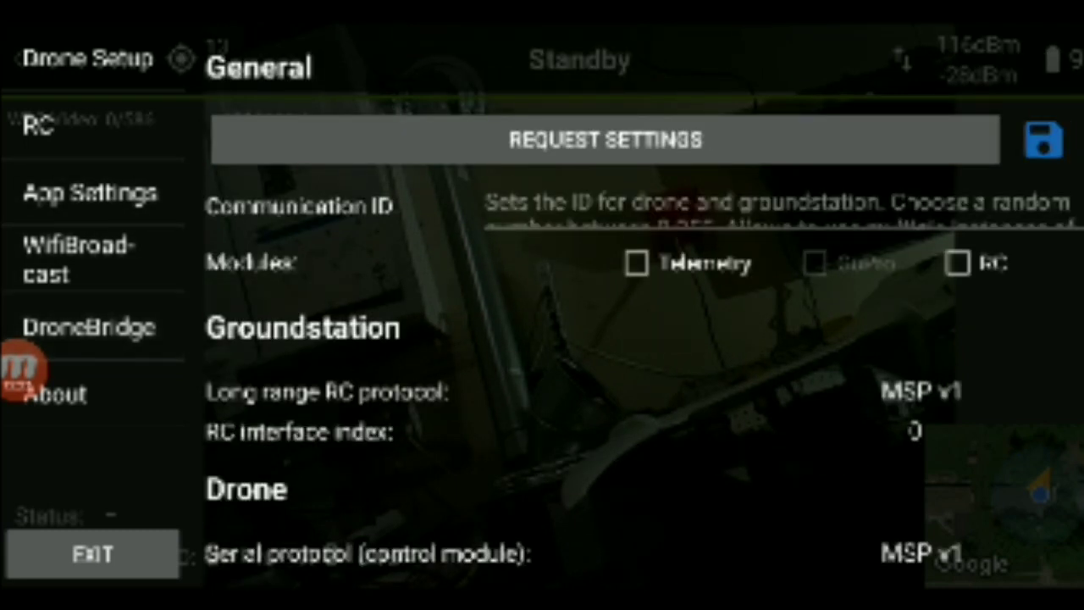
# - Request the general settings from the ground station (ID 200, Telemetry, DroneBridge RC)
pyautogui.click(607, 138)
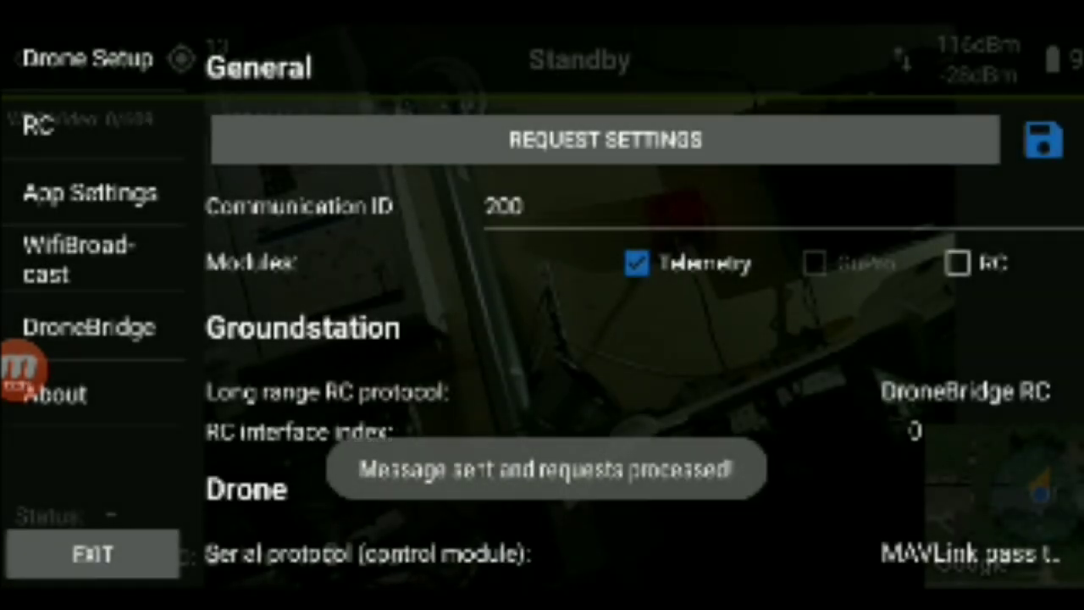
pyautogui.scroll(-3)
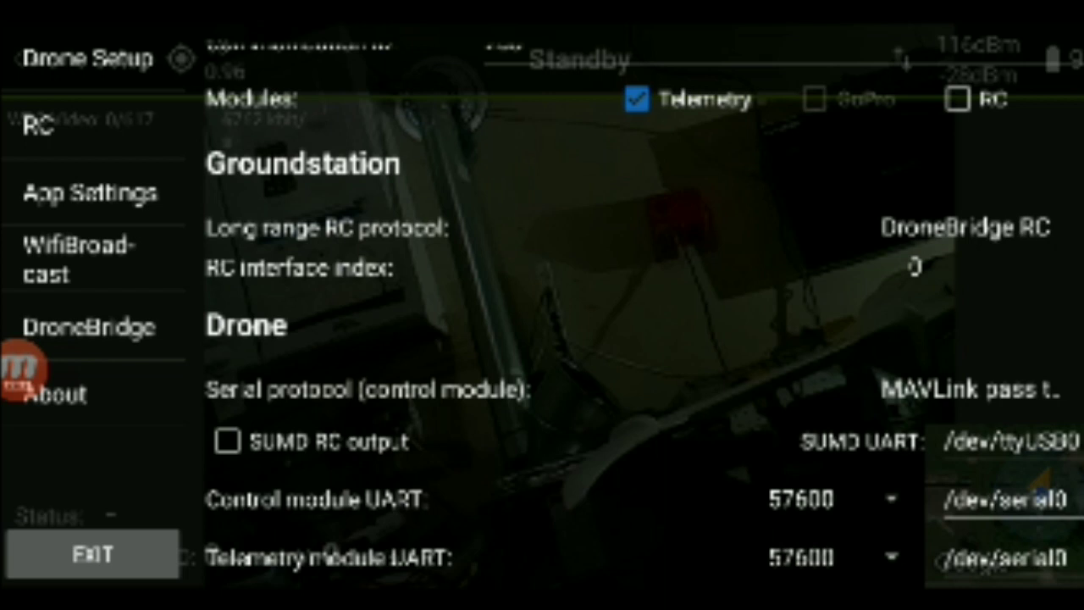
# - Request the WifiBroadcast settings and confirm frequency 2472 at 19.5Mbit/18Mbit
pyautogui.click(71, 258)
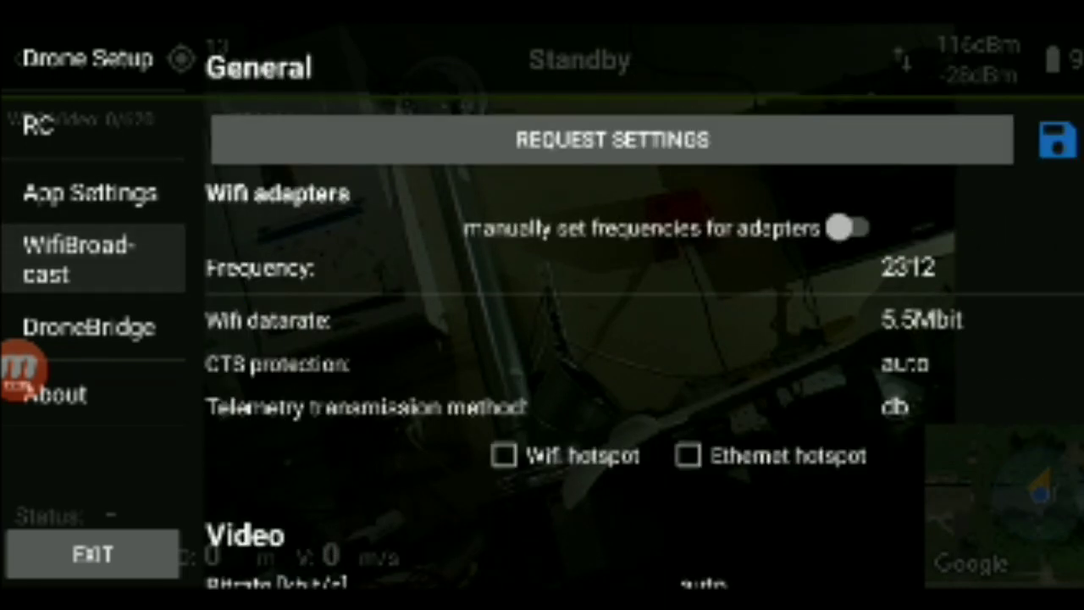
pyautogui.click(611, 141)
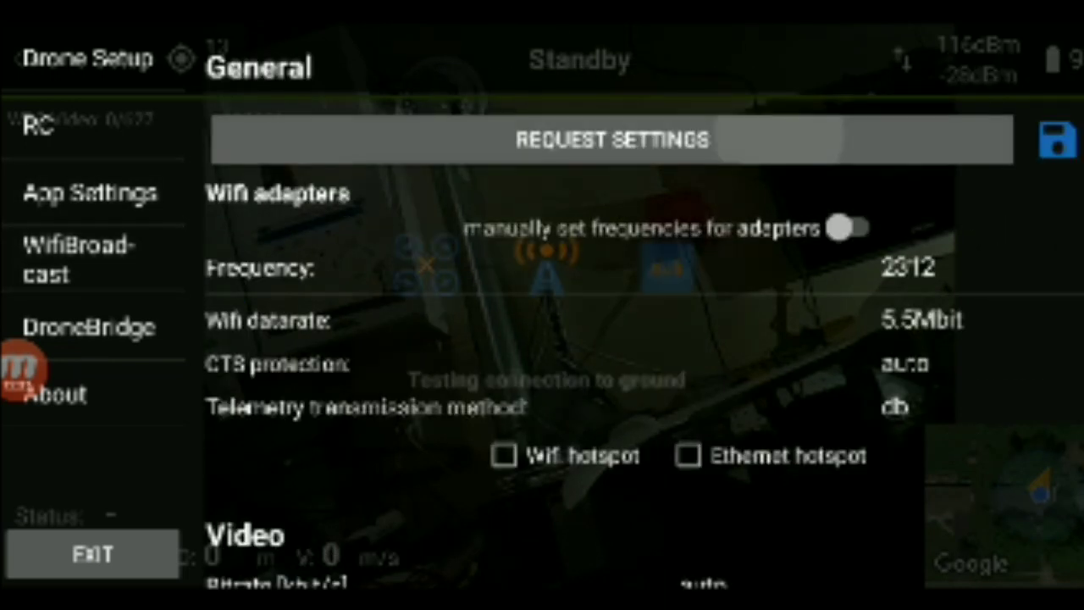
pyautogui.click(610, 141)
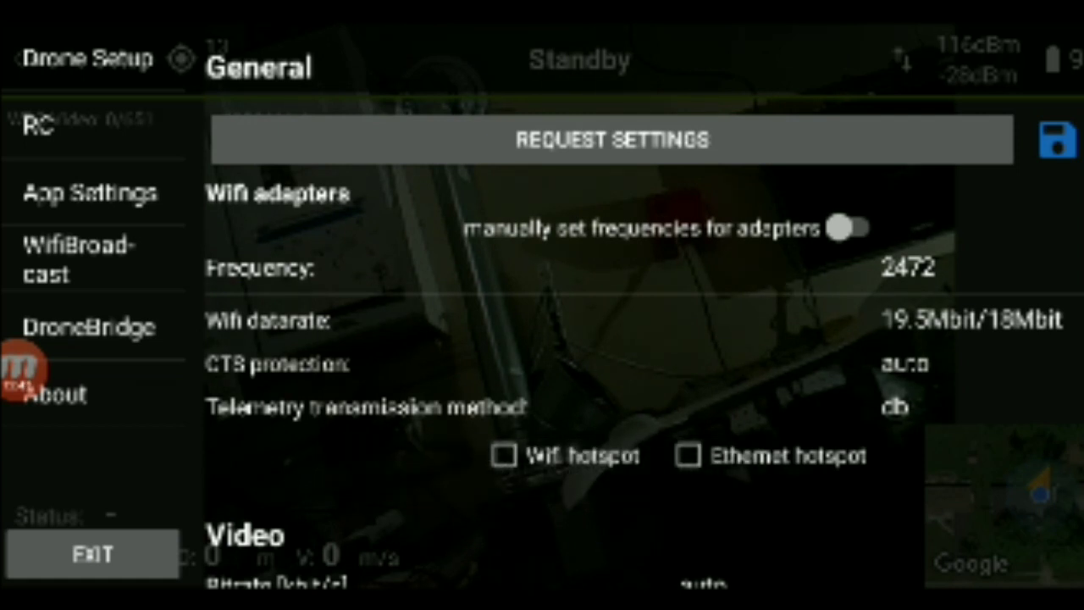
pyautogui.scroll(-3)
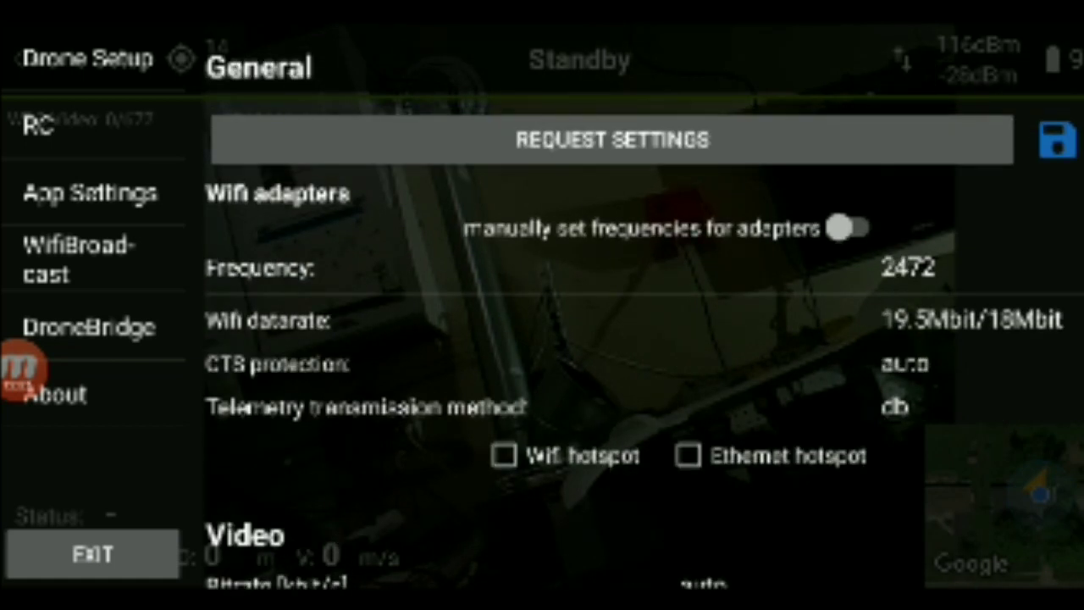
pyautogui.scroll(-3)
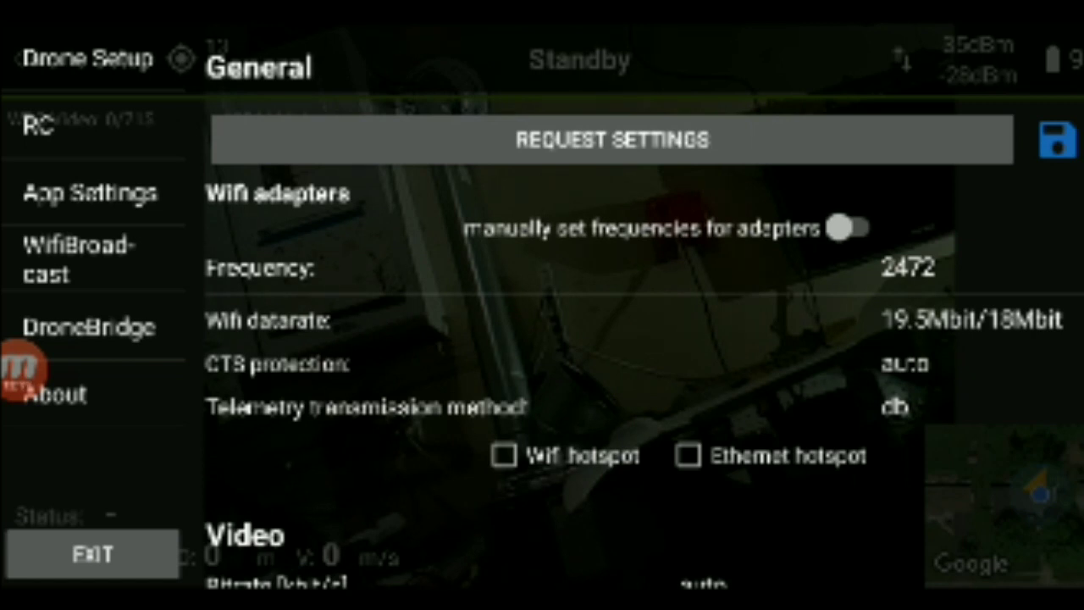
# - Set the Wifi data rate to 12Mbit and send the changed settings to the ground station
pyautogui.click(973, 322)
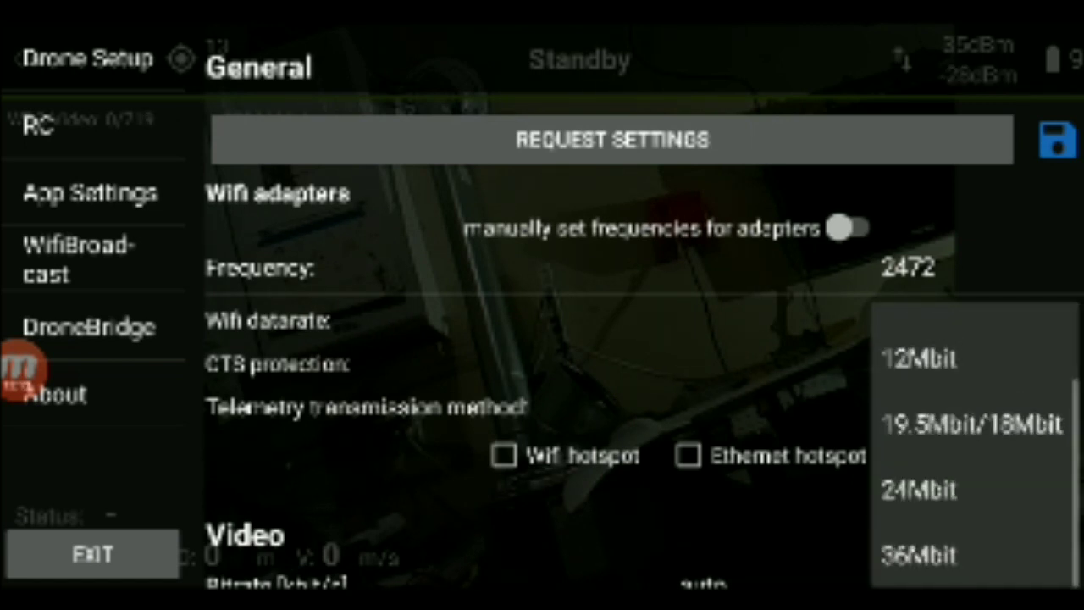
pyautogui.scroll(-3)
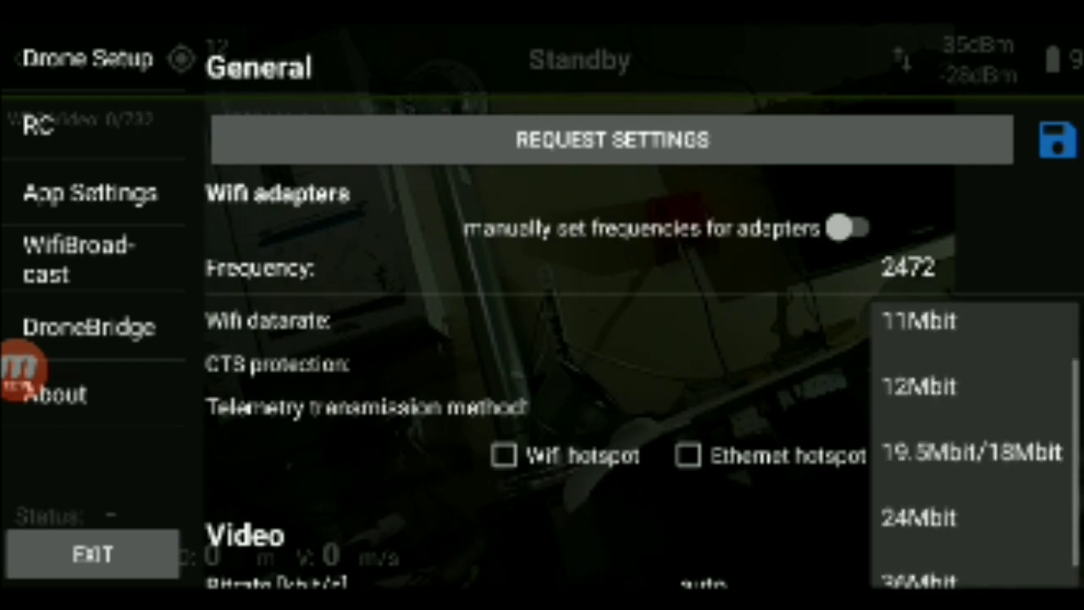
pyautogui.click(918, 385)
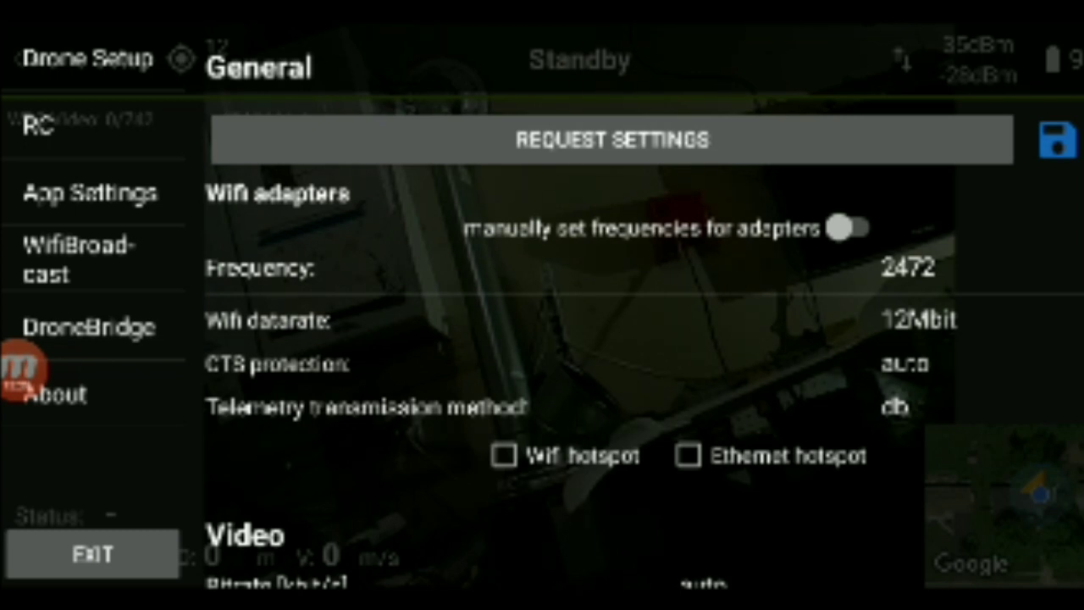
pyautogui.click(611, 141)
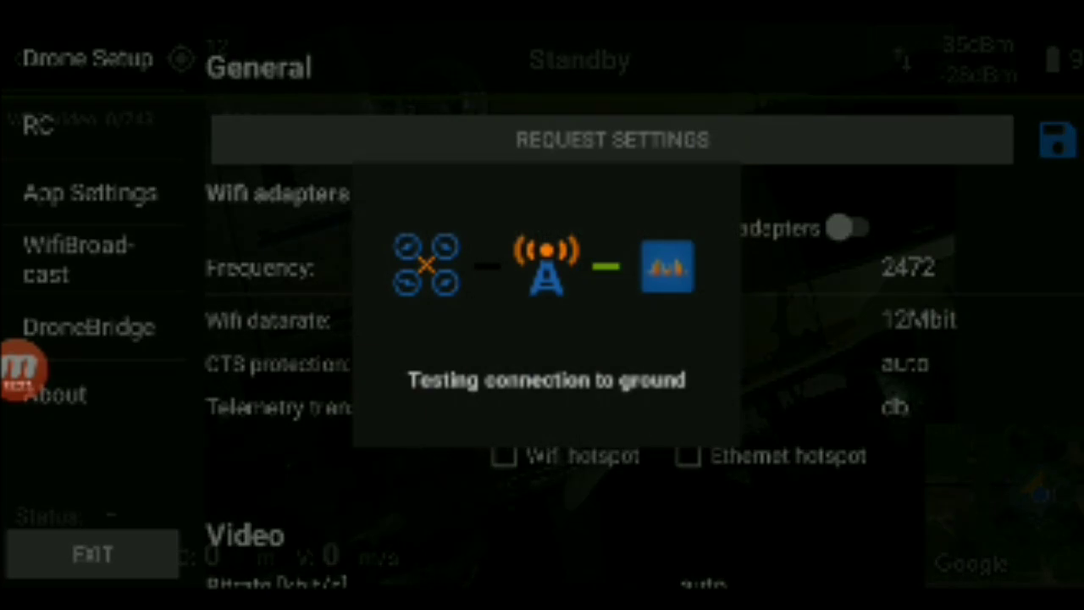